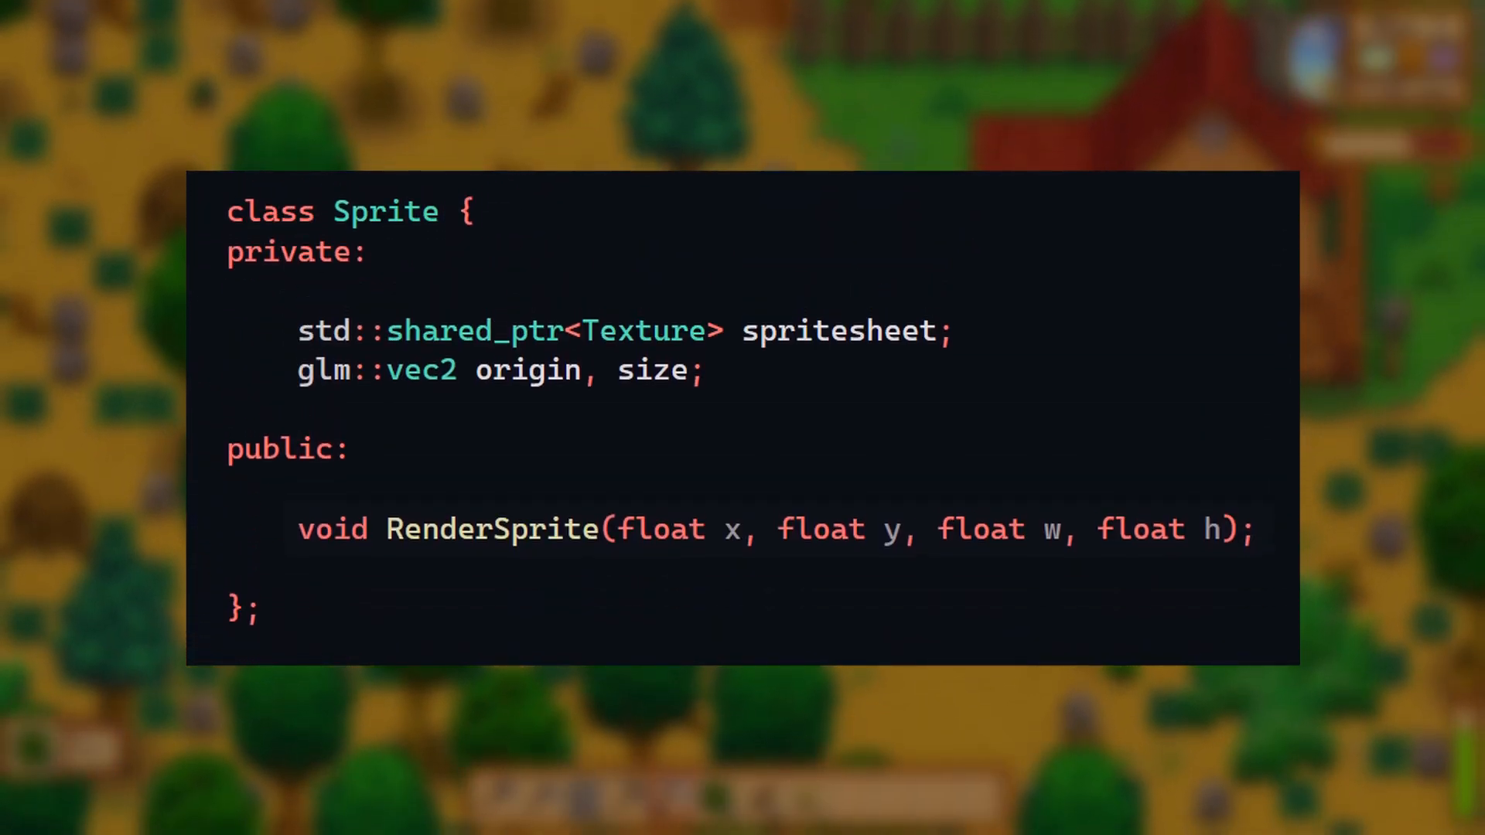
scroll("down", 3)
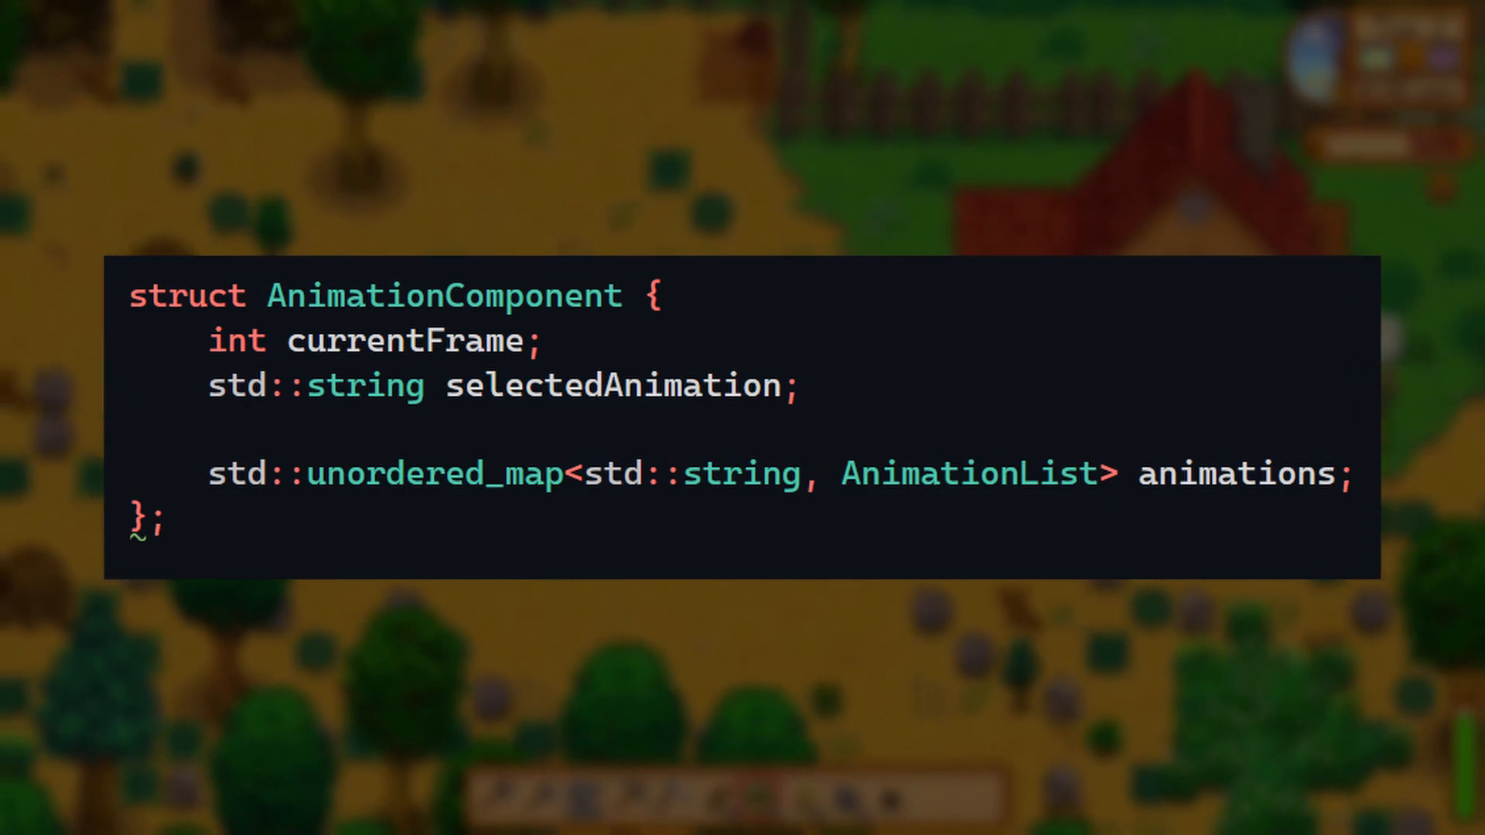
type("\"IDLE\", \"RUN\", \"ATTACK\"")
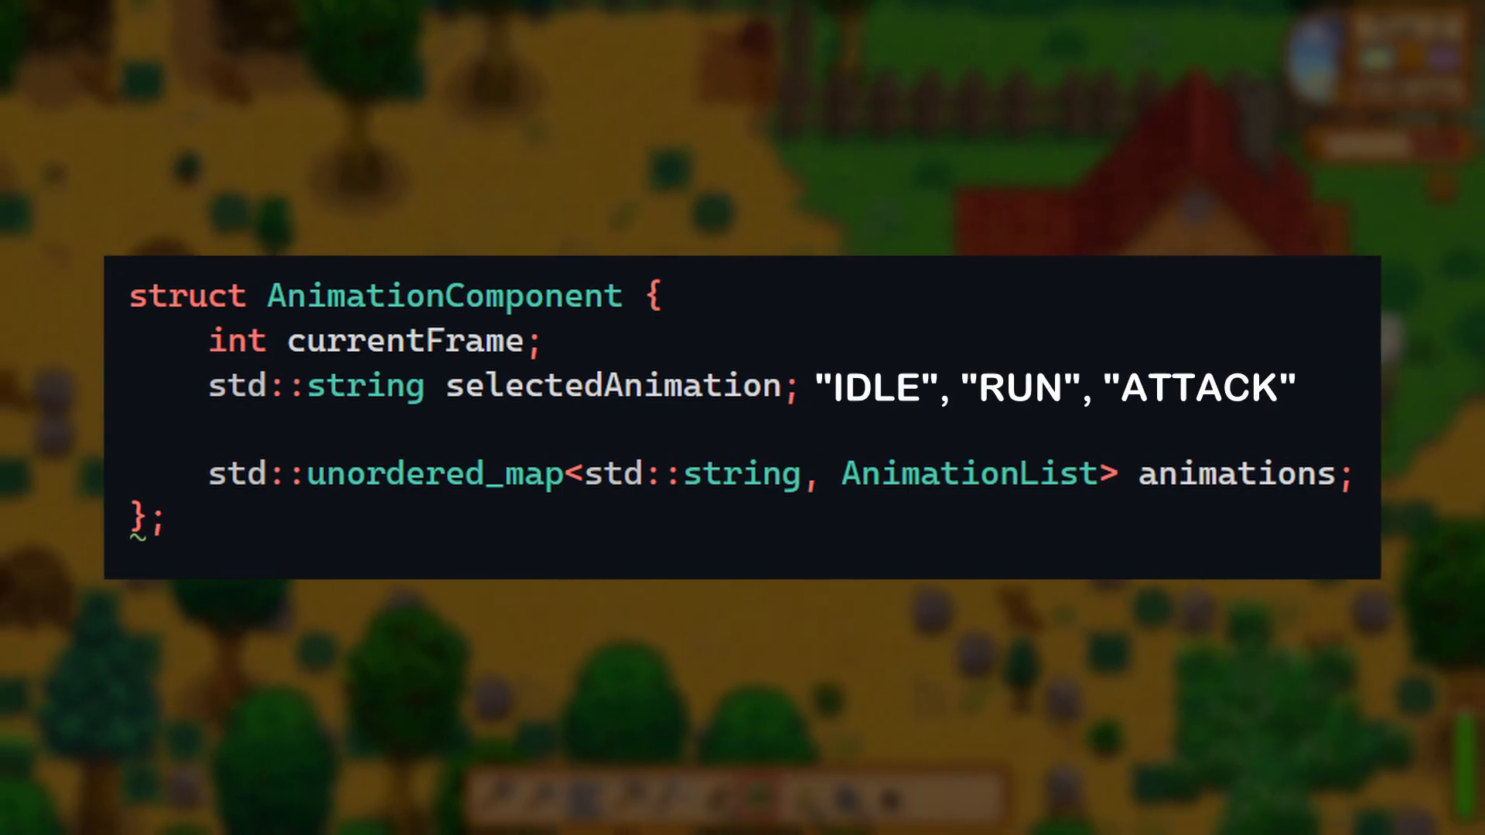